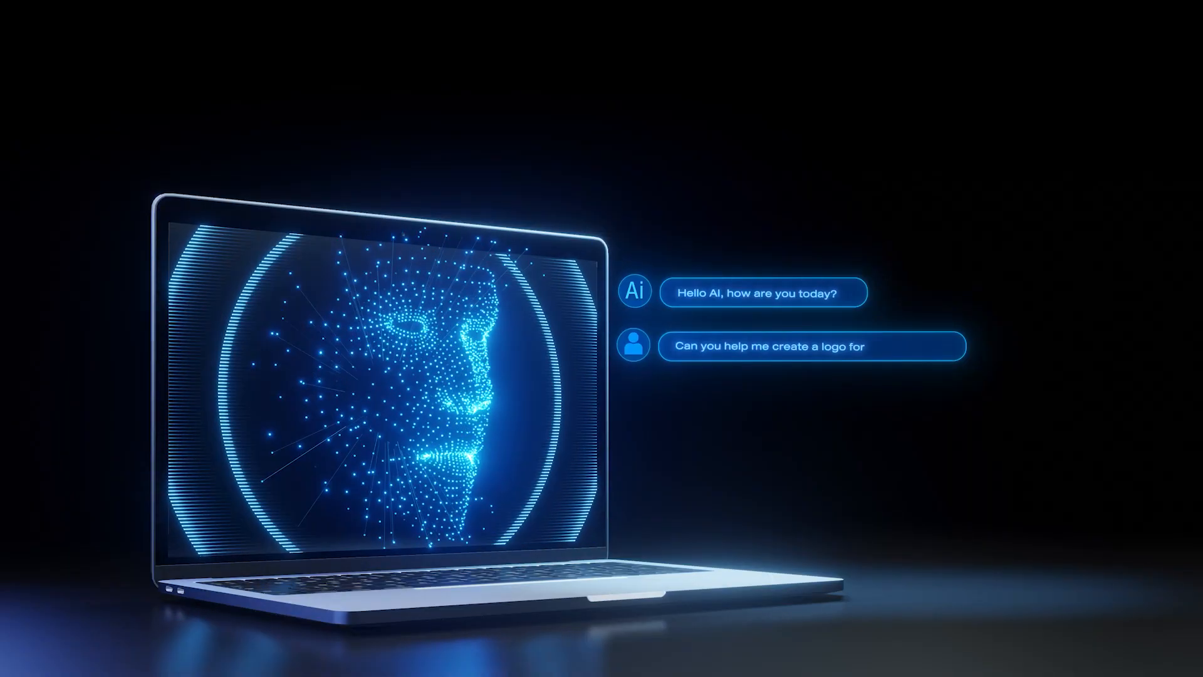
type("my company?")
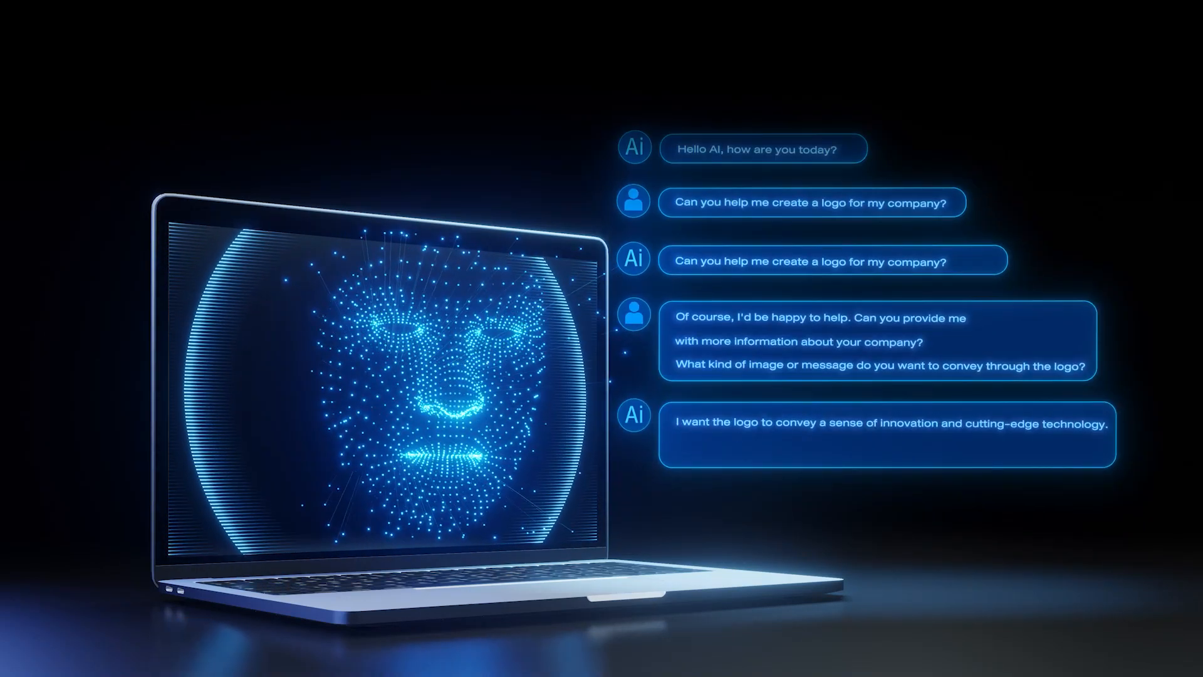
scroll("down", 3)
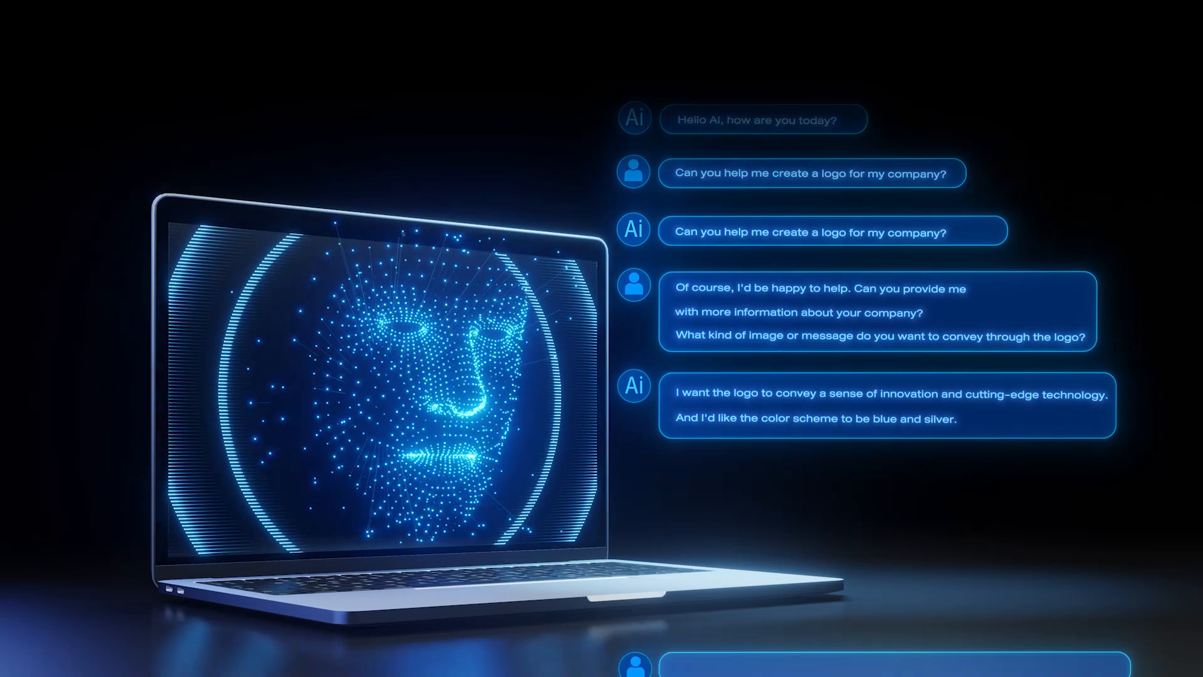